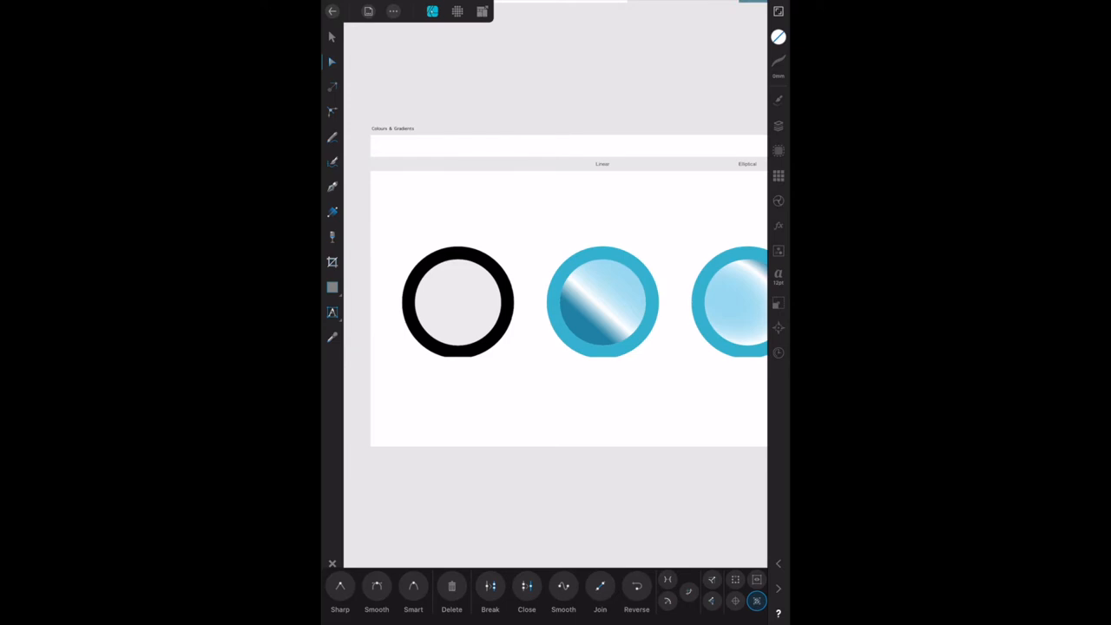
- Select the first circle and bring up its Colour panel
left_click(459, 302)
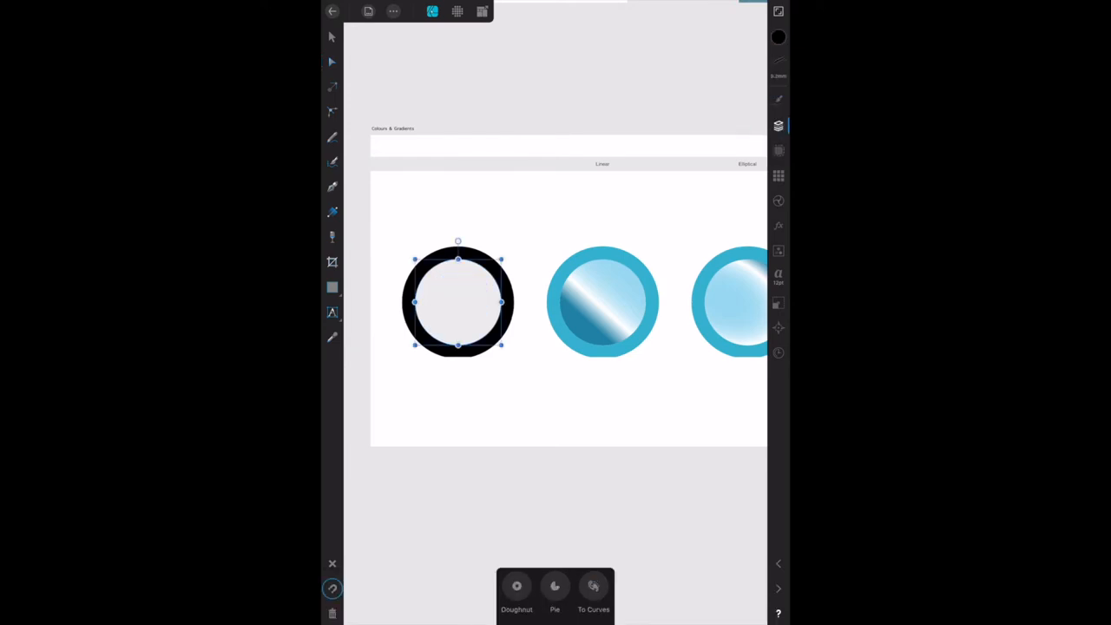
left_click(777, 125)
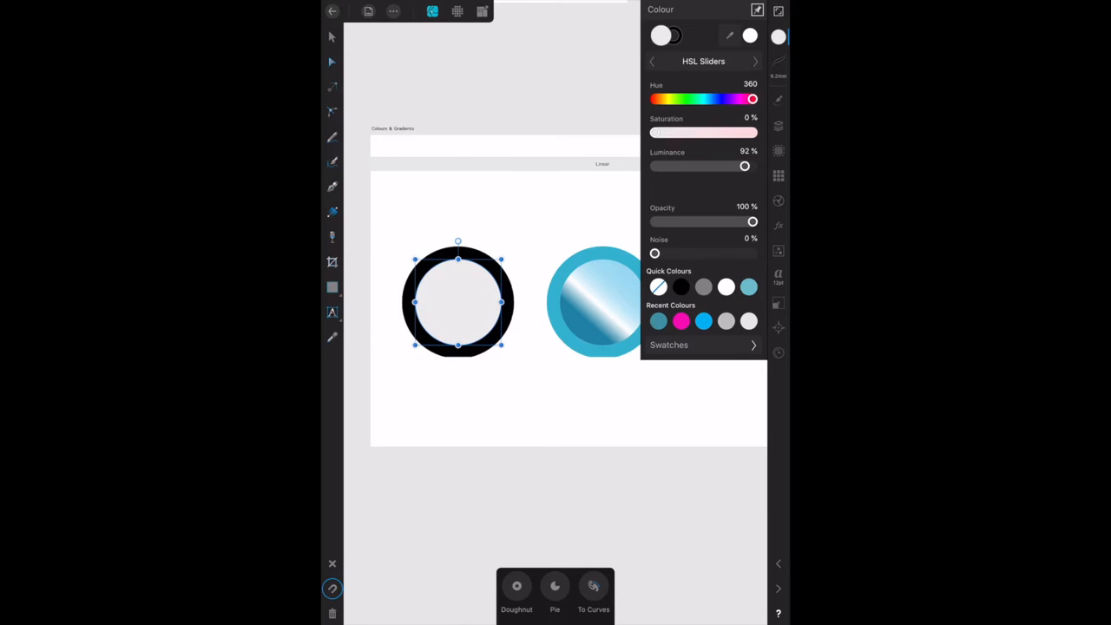
- Switch the Colour panel from sliders to the Colour Wheel model
left_click(703, 61)
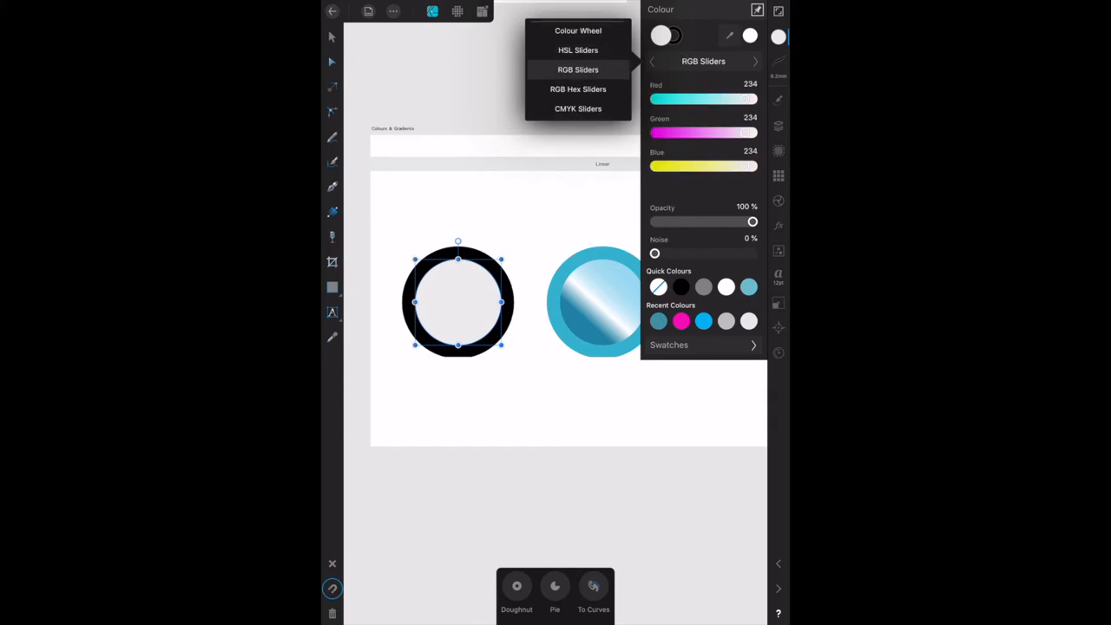
left_click(578, 31)
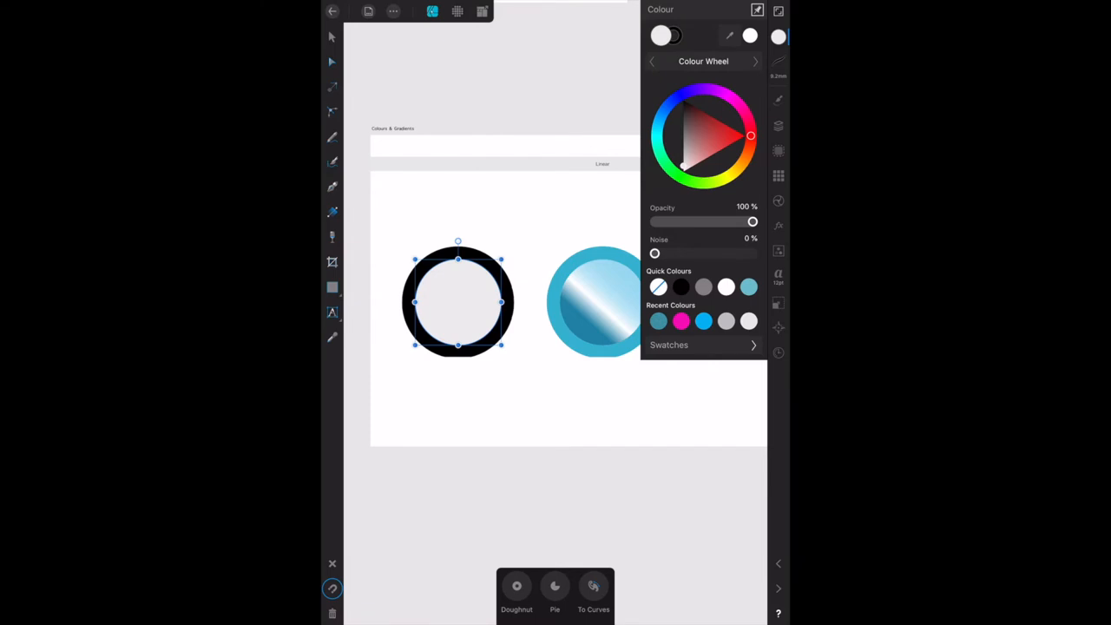
left_click(703, 61)
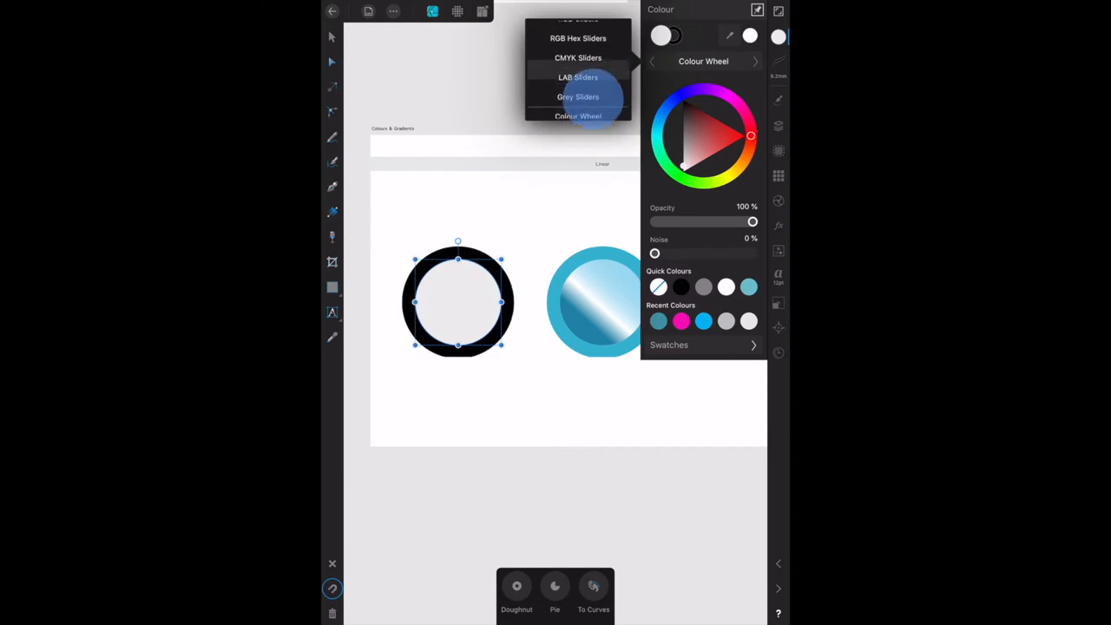
left_click(578, 57)
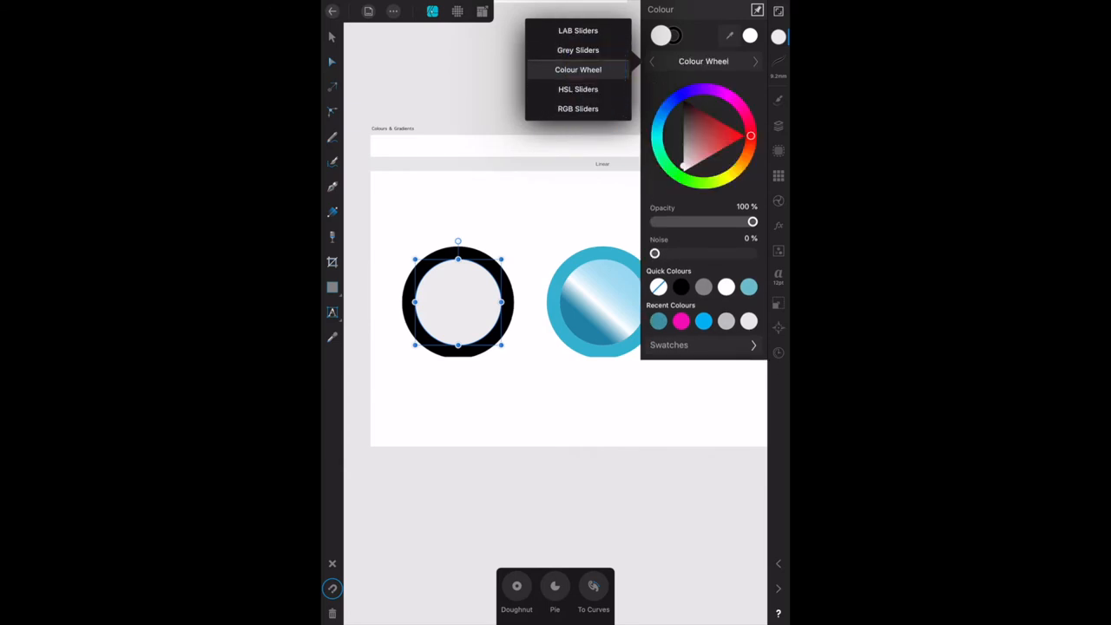
left_click(578, 70)
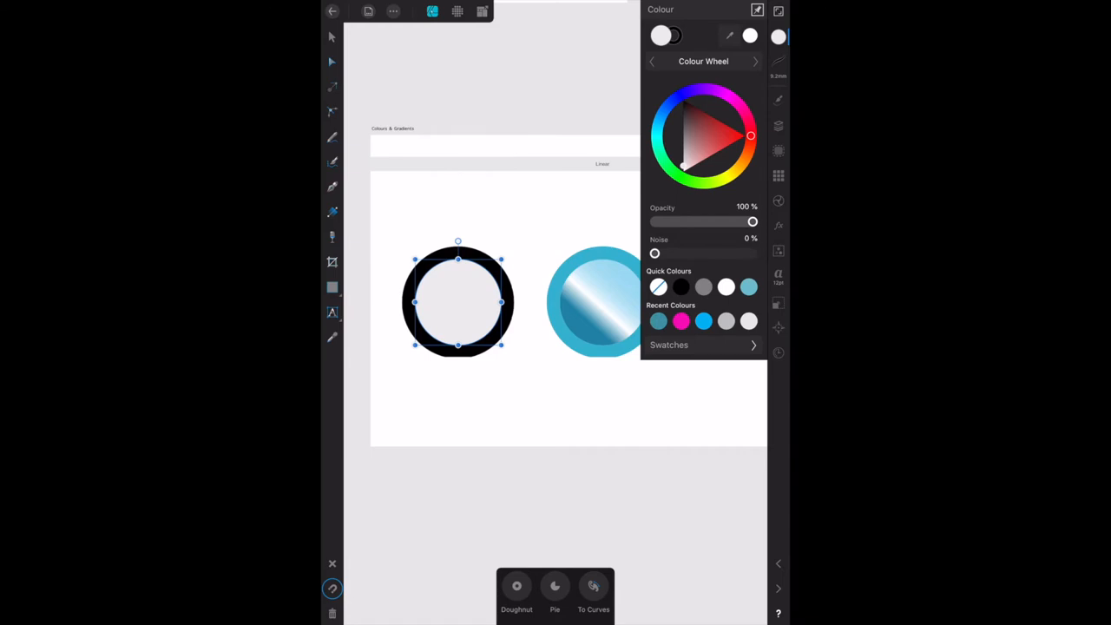
- Pick a pale blue-grey fill for the circle from the colour wheel after trying brighter blues
left_click(674, 102)
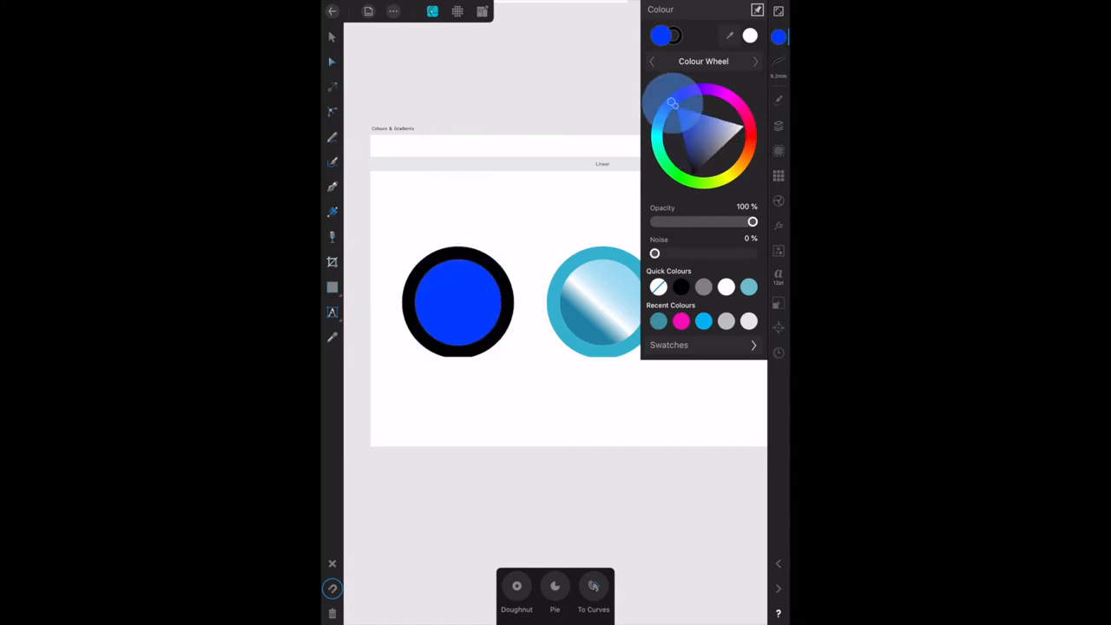
left_click(458, 302)
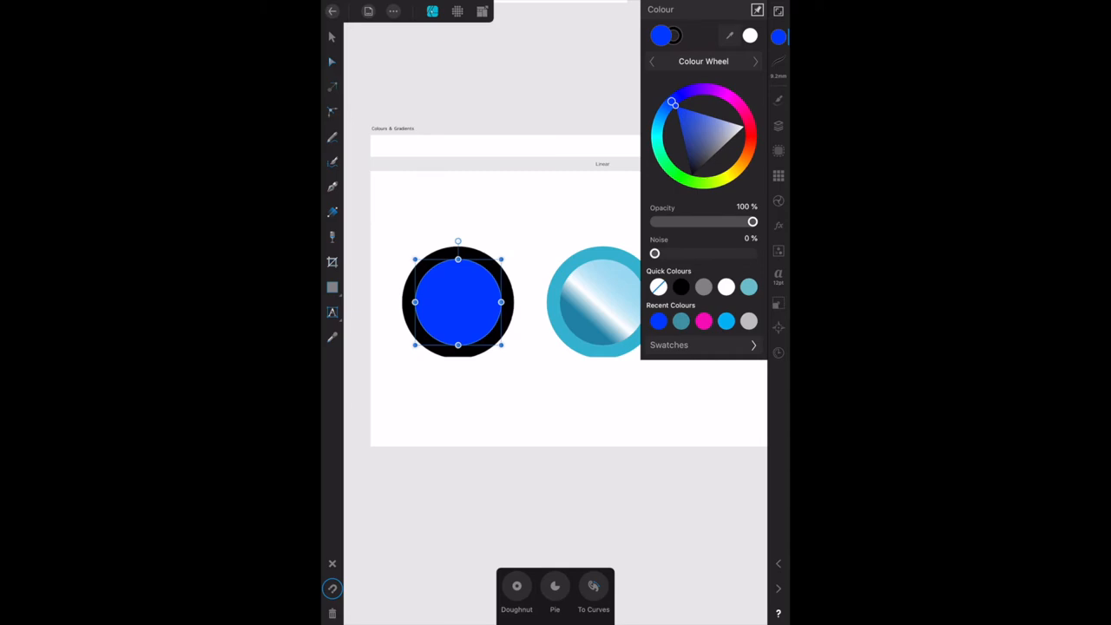
left_click_drag(674, 104, 667, 108)
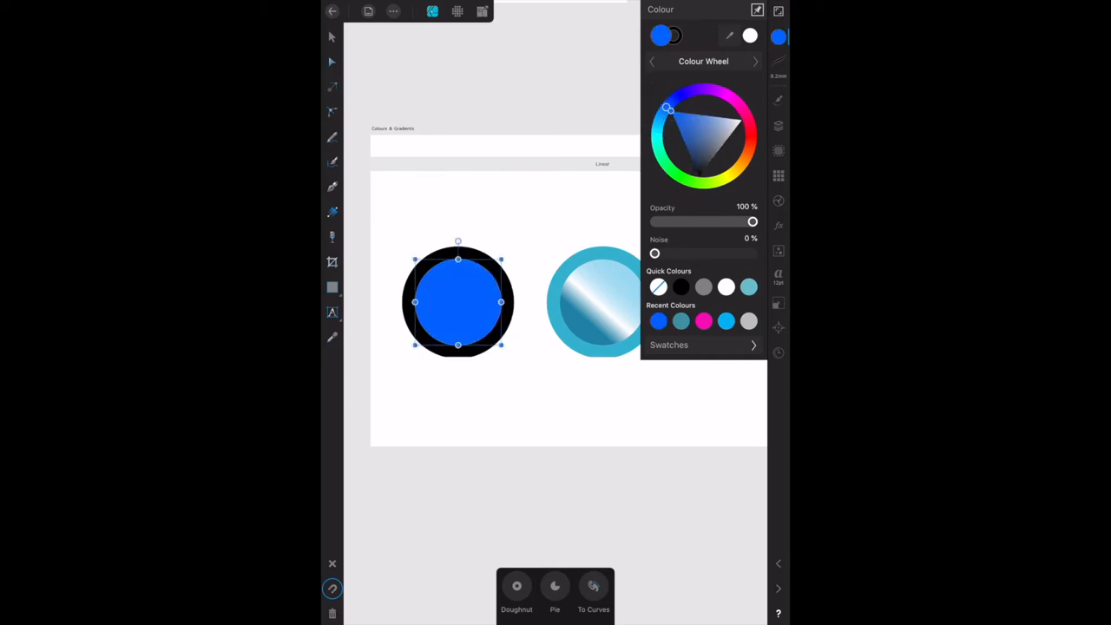
left_click_drag(666, 108, 663, 115)
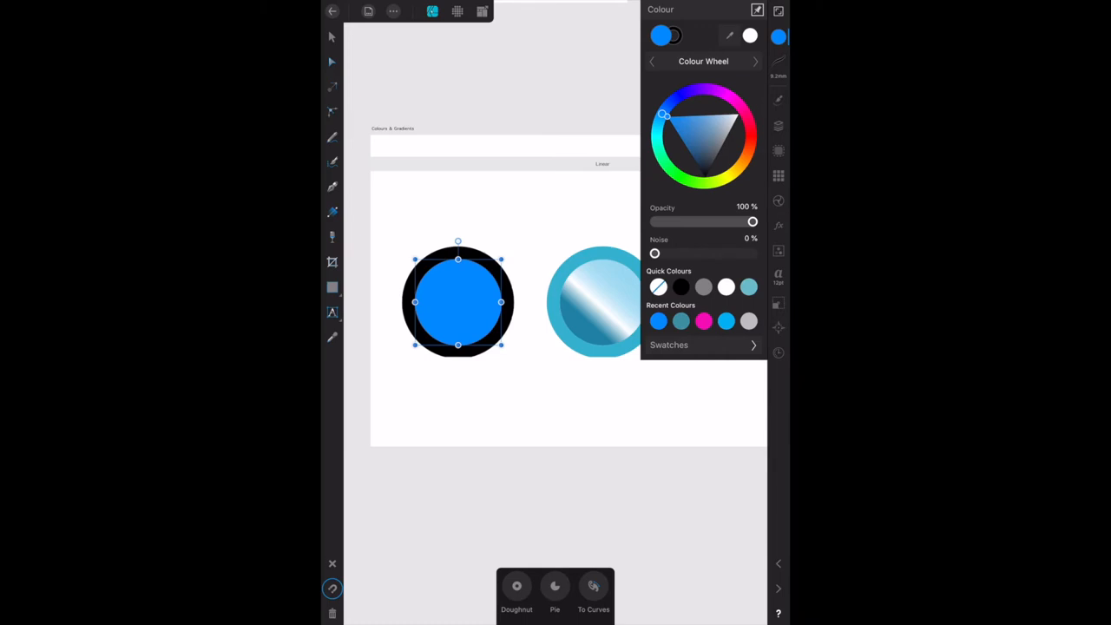
left_click_drag(663, 115, 668, 108)
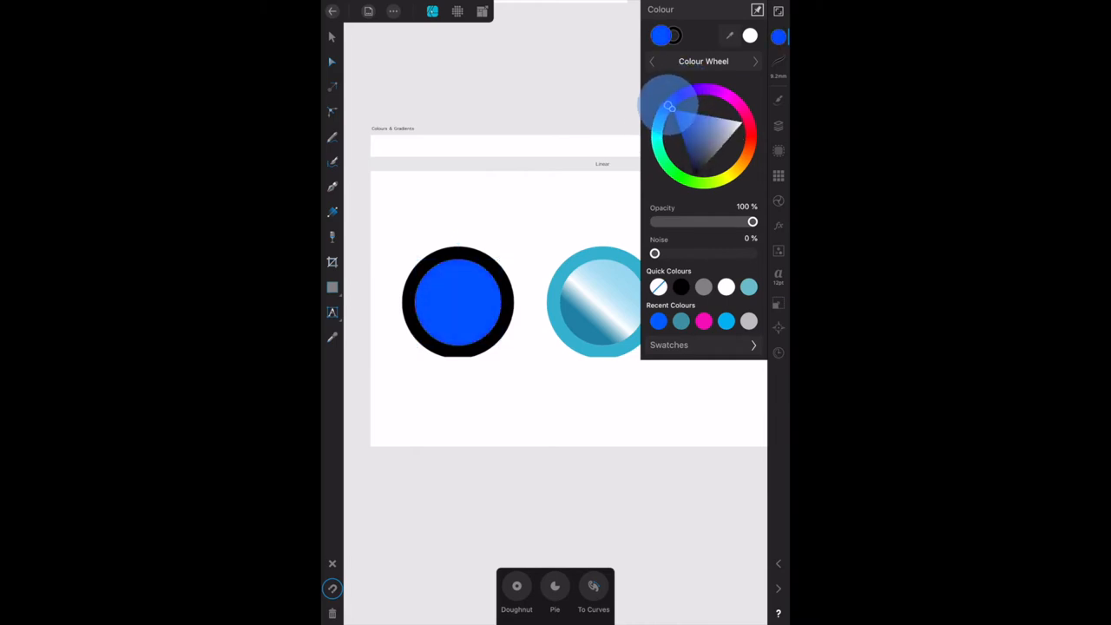
left_click(458, 302)
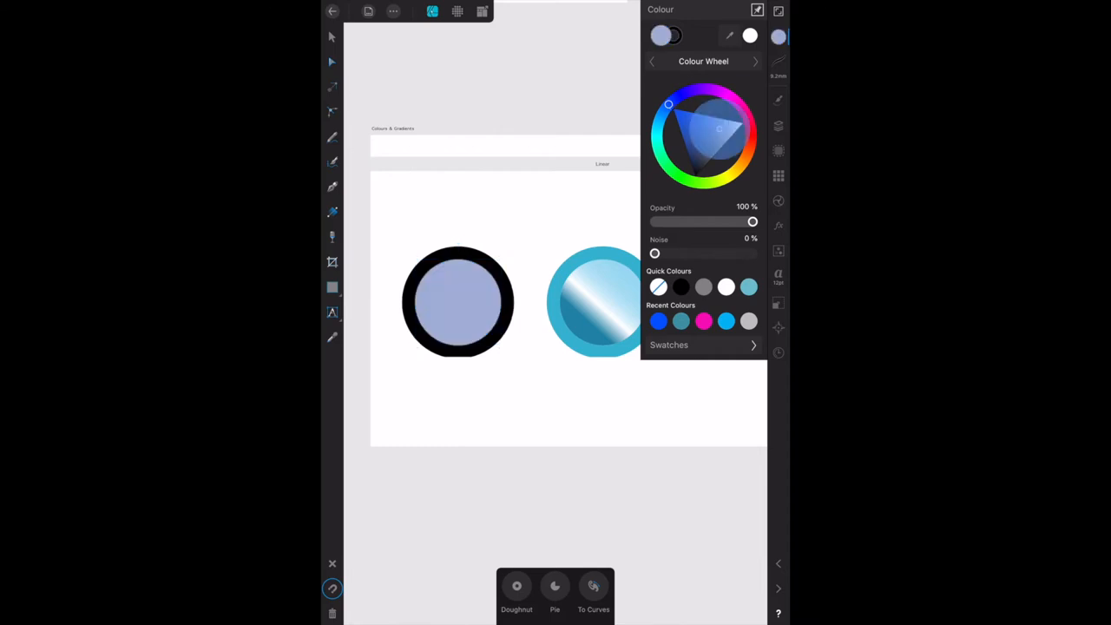
- Target the circle's black stroke in the Colour panel and list the colour models
left_click(458, 302)
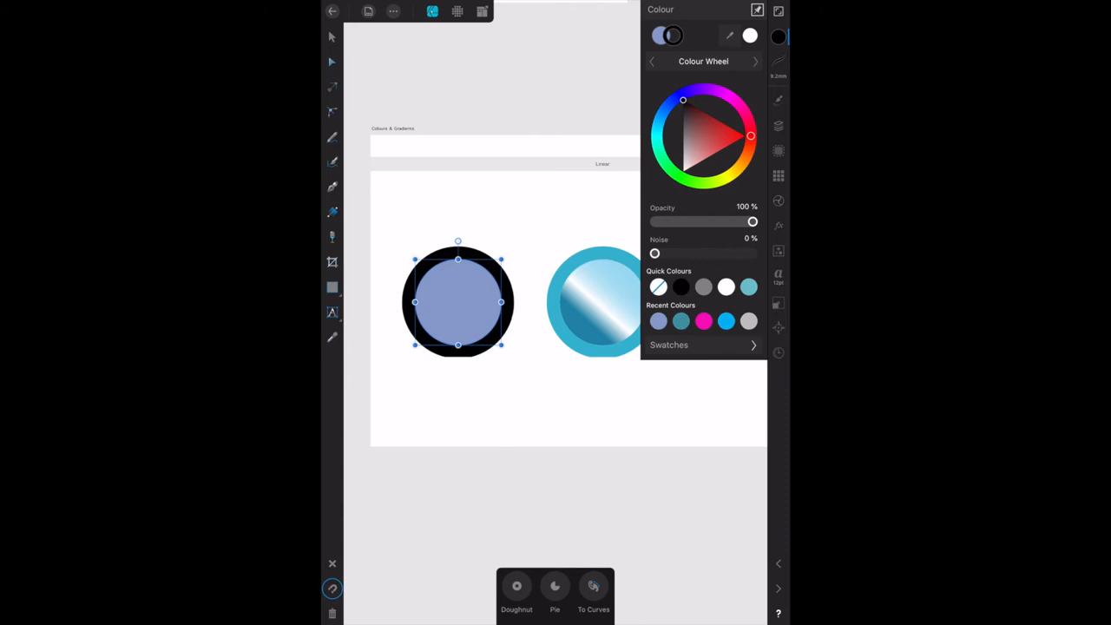
left_click(703, 61)
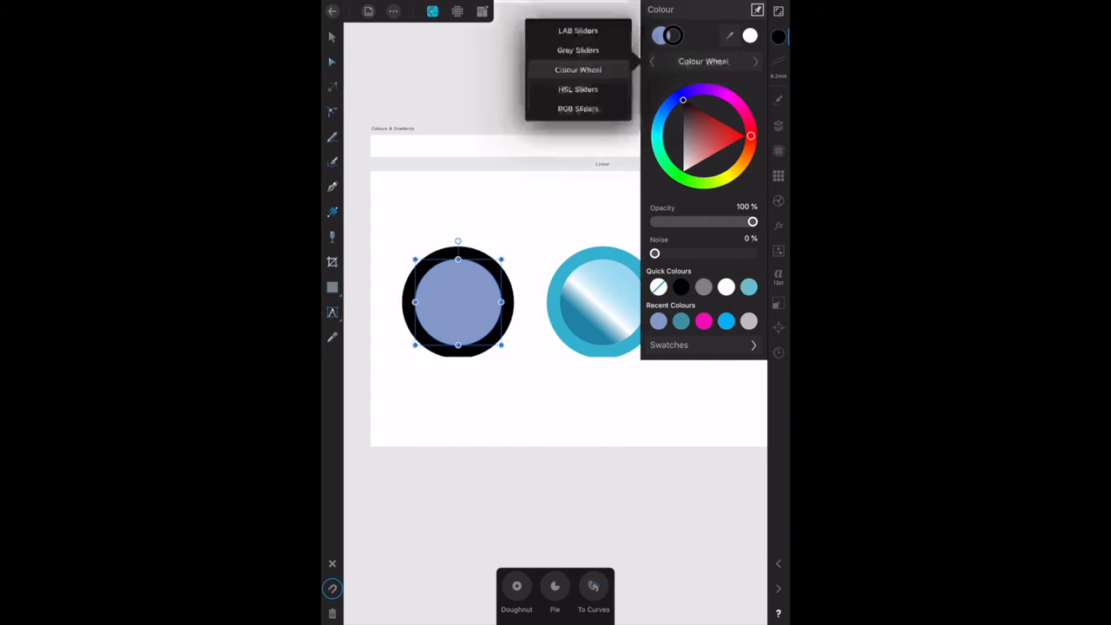
- Using HSL sliders, give the stroke hue 192 and a little saturation
left_click(576, 89)
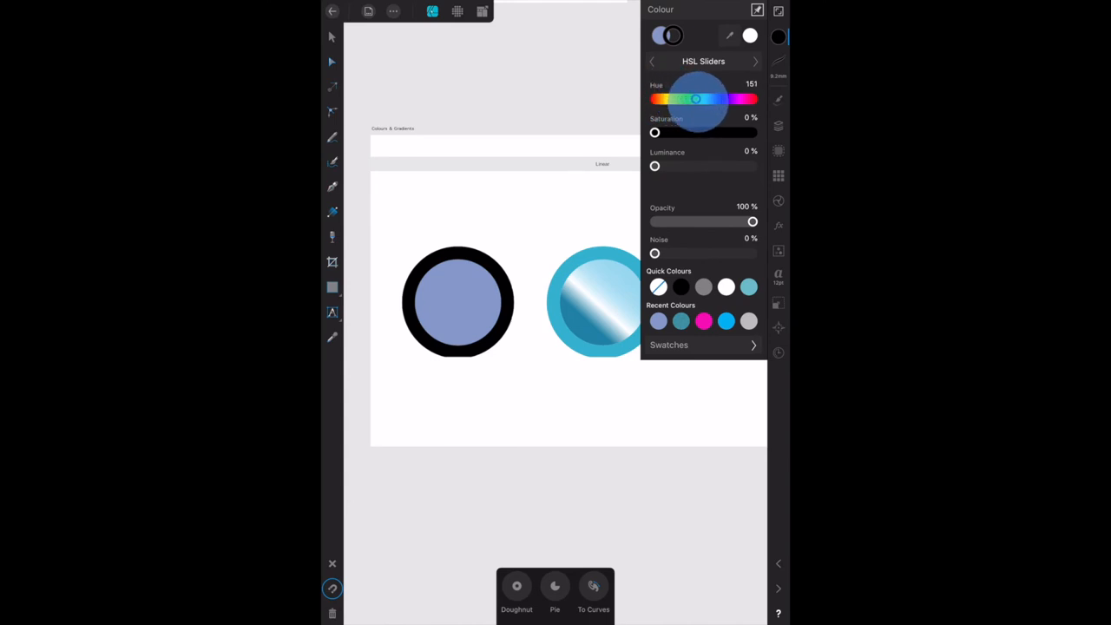
left_click_drag(696, 97, 705, 98)
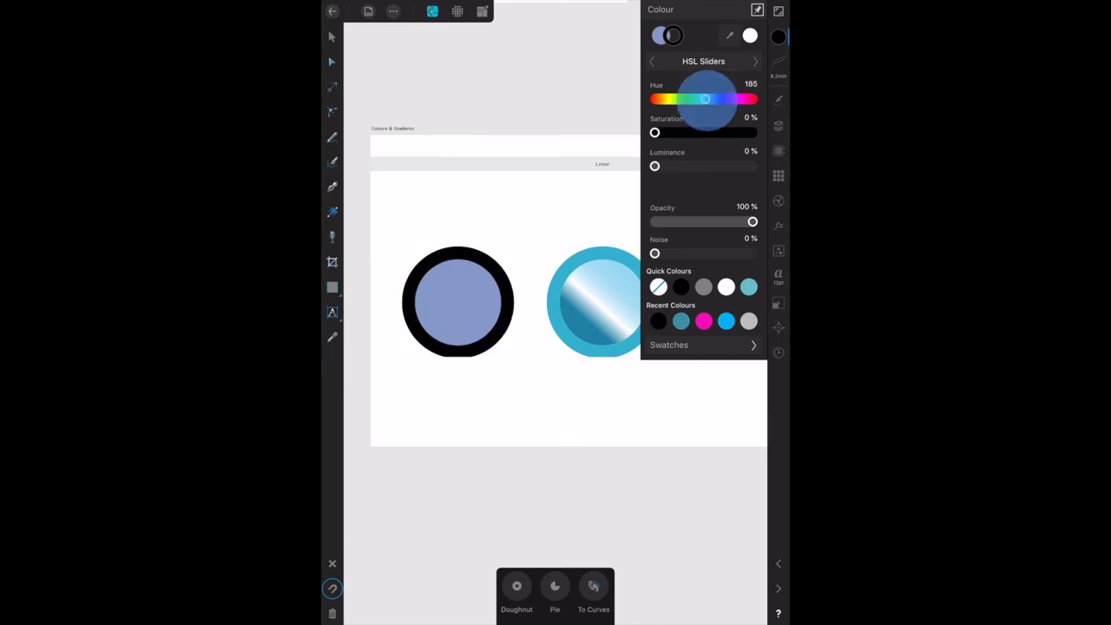
left_click(750, 84)
type("19")
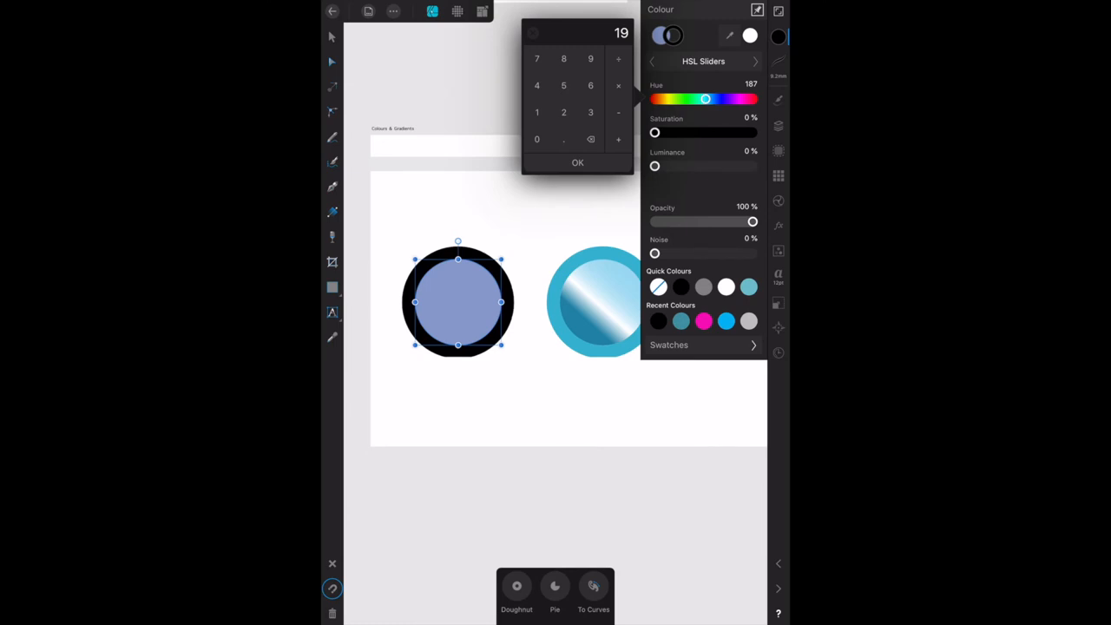
left_click(576, 163)
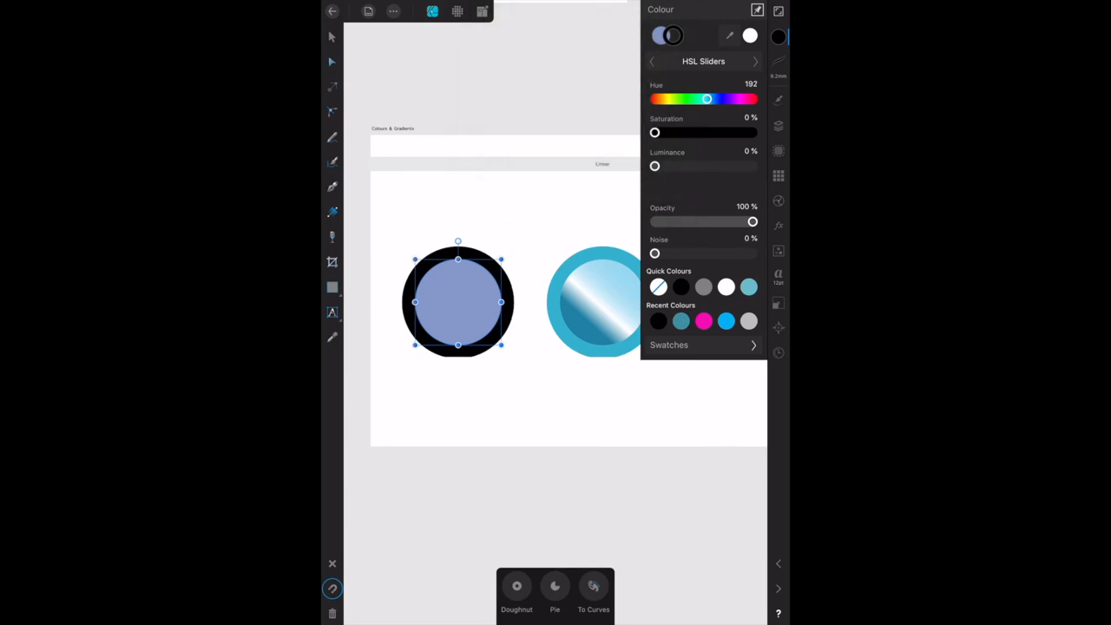
left_click_drag(655, 132, 677, 132)
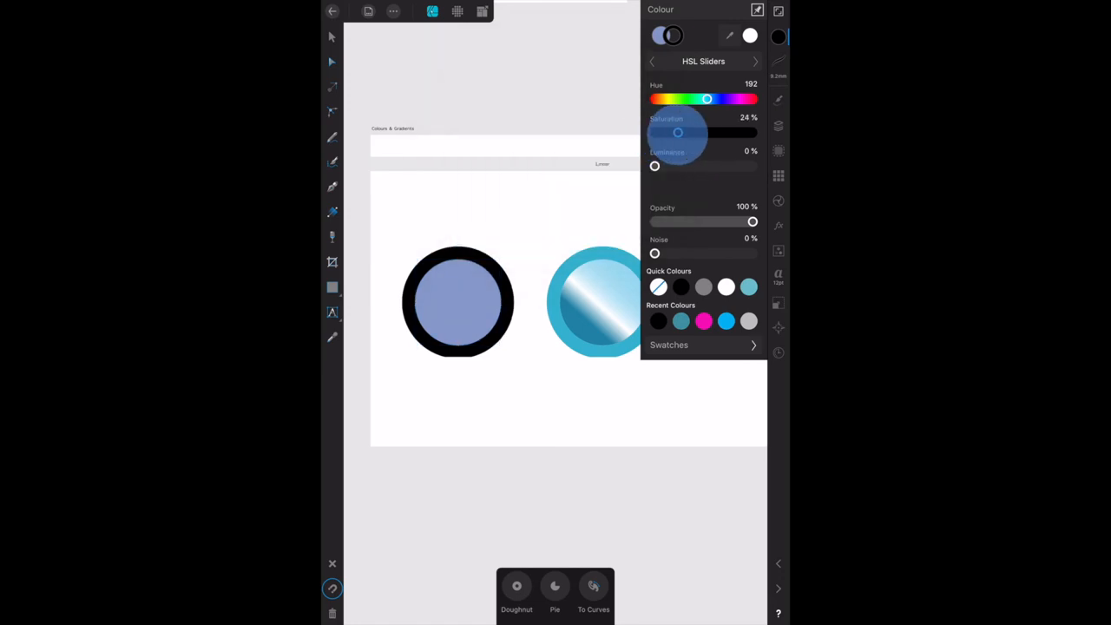
- Raise the stroke saturation to about 72% for a dark teal ring
left_click_drag(677, 132, 725, 132)
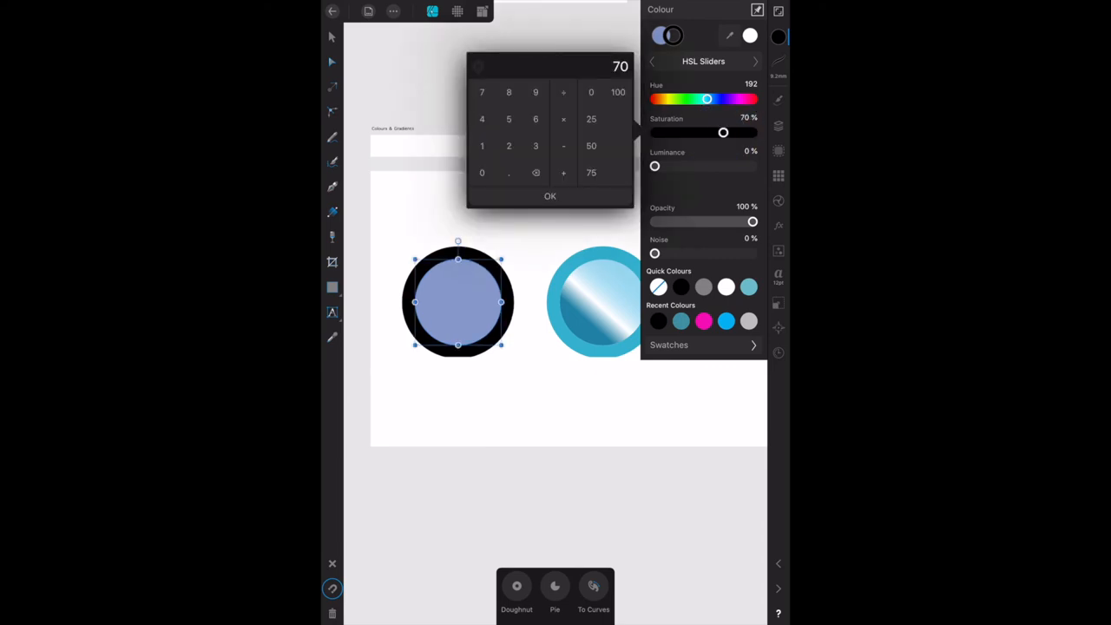
left_click(509, 146)
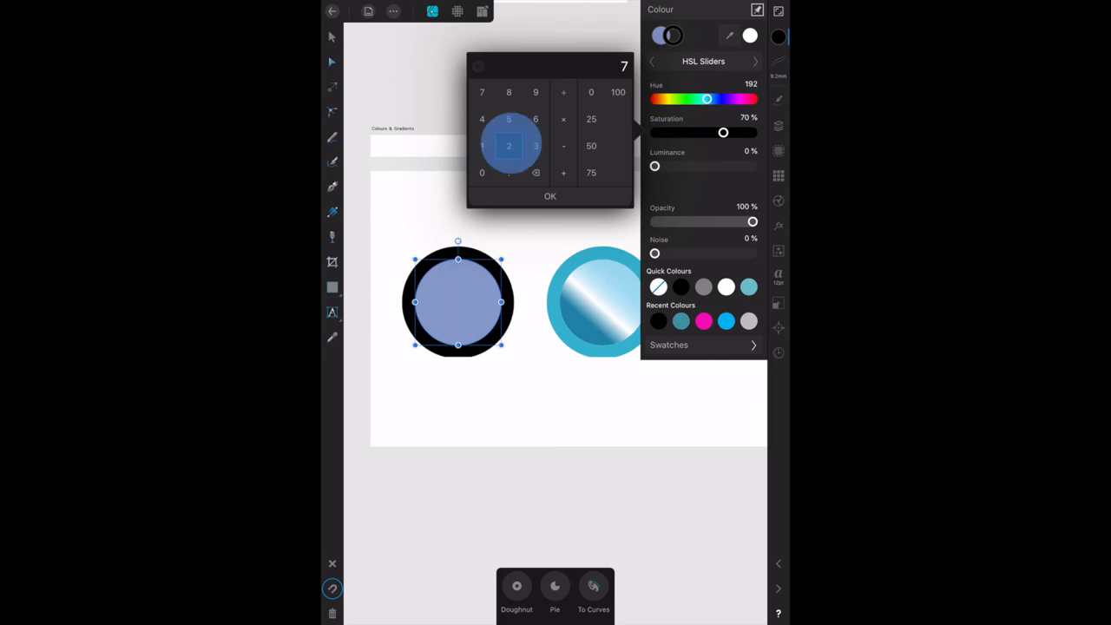
left_click(549, 196)
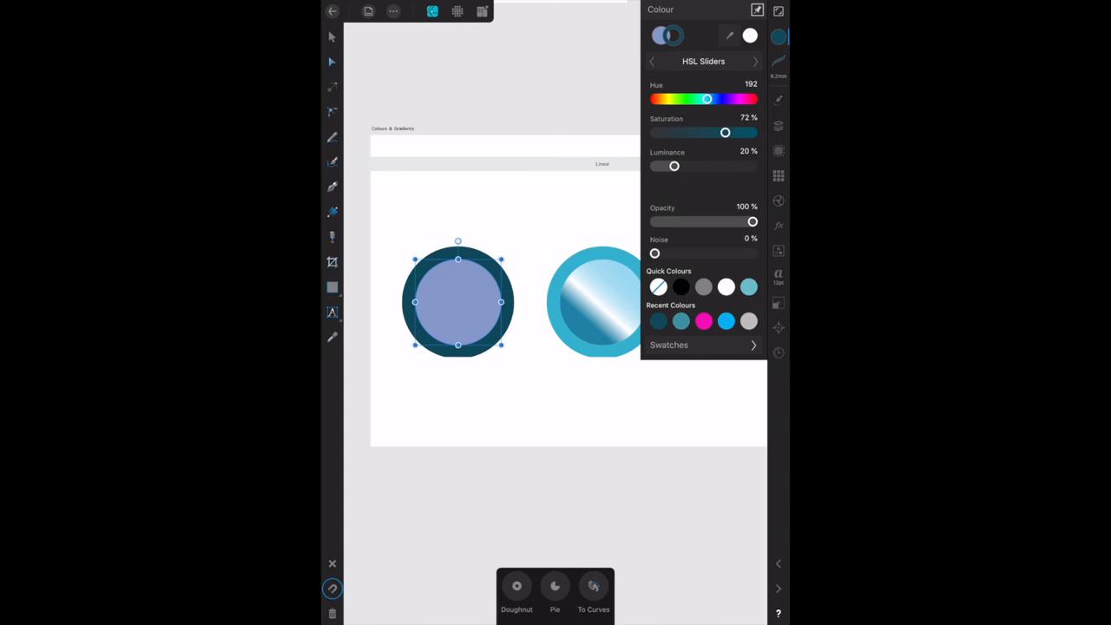
left_click_drag(673, 167, 680, 166)
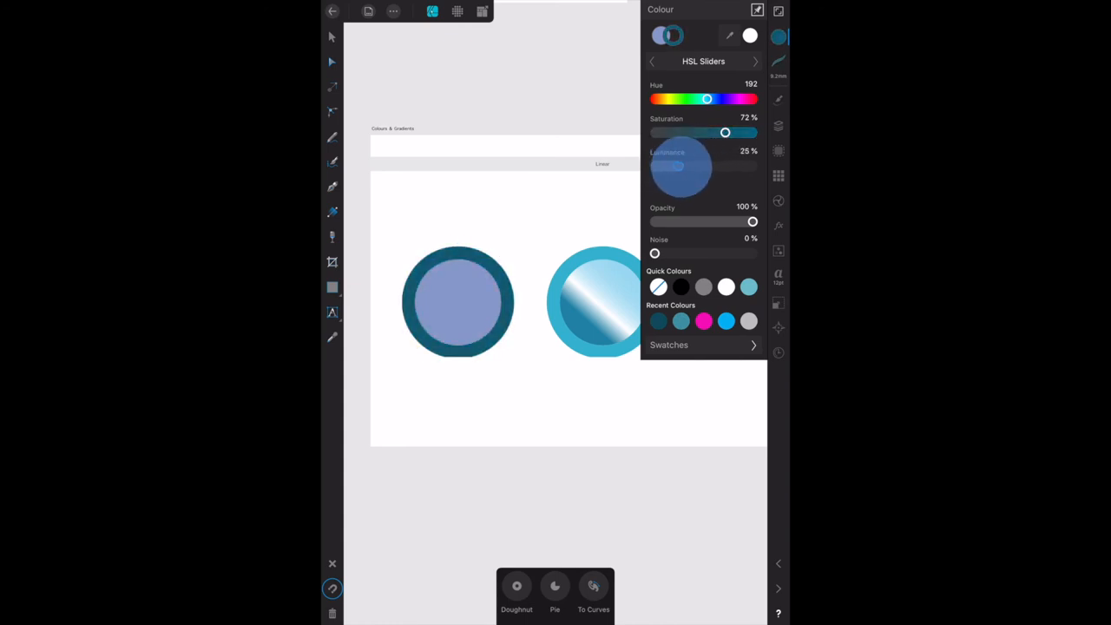
left_click_drag(680, 167, 710, 167)
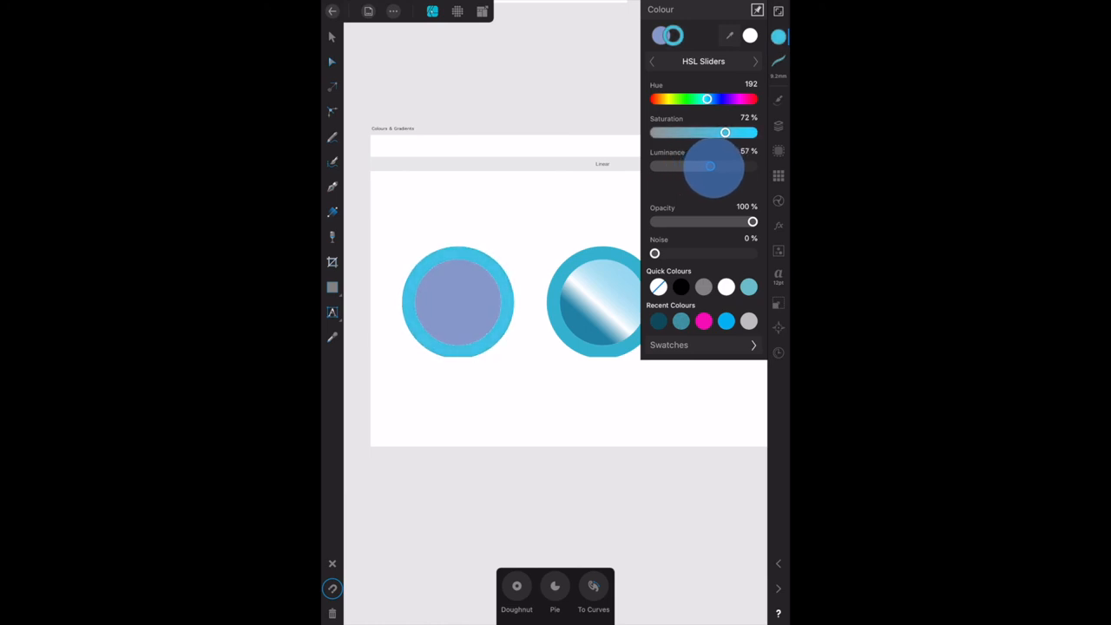
left_click_drag(710, 167, 694, 166)
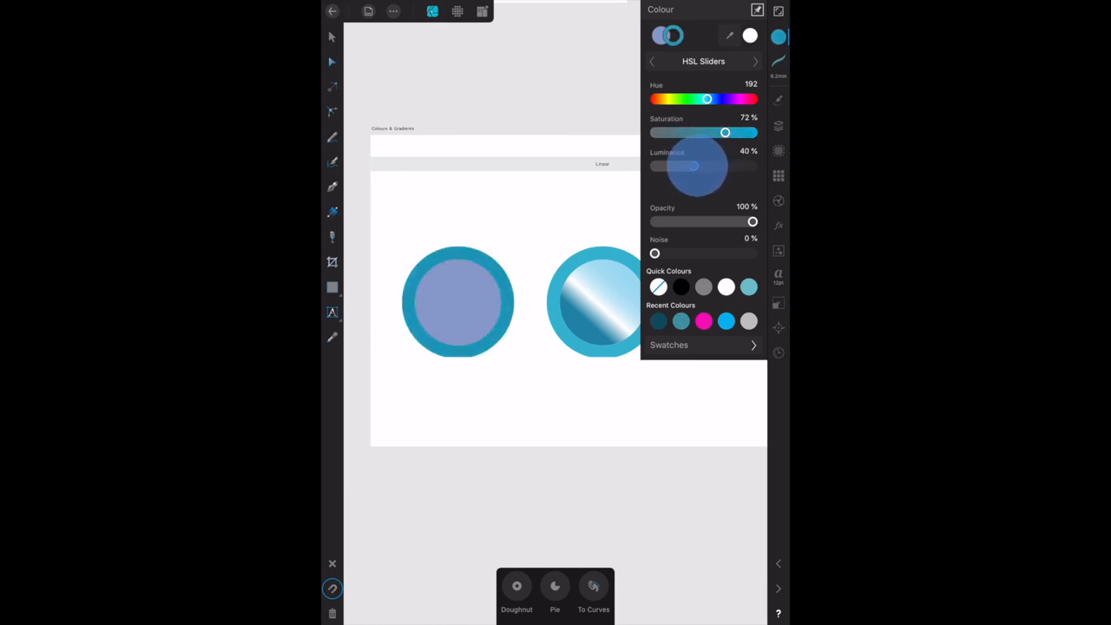
left_click_drag(697, 170, 681, 170)
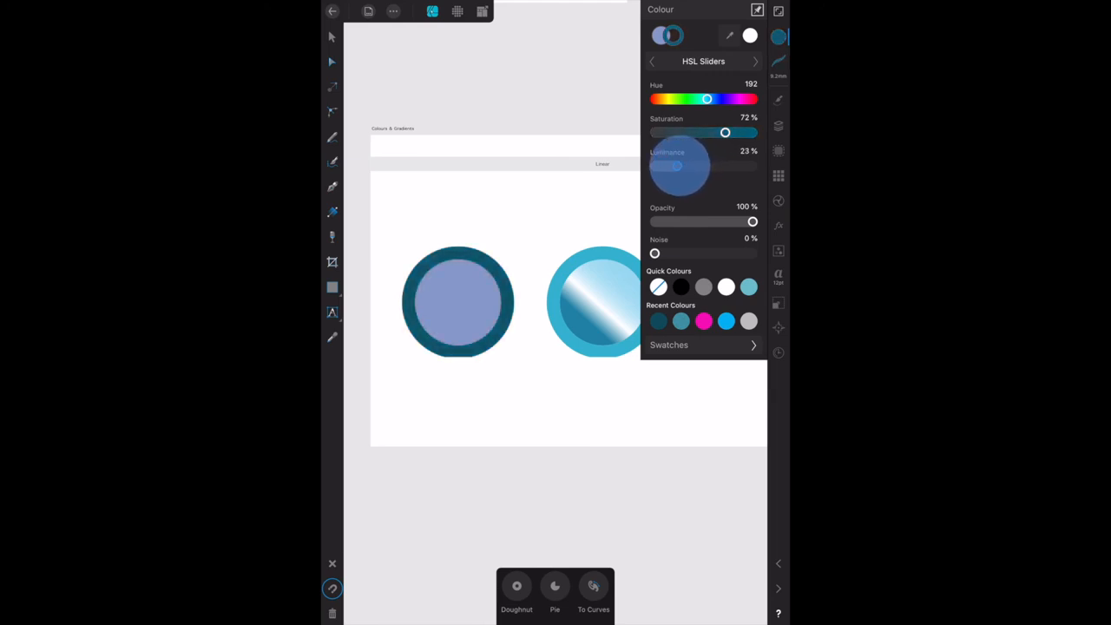
left_click_drag(677, 165, 675, 170)
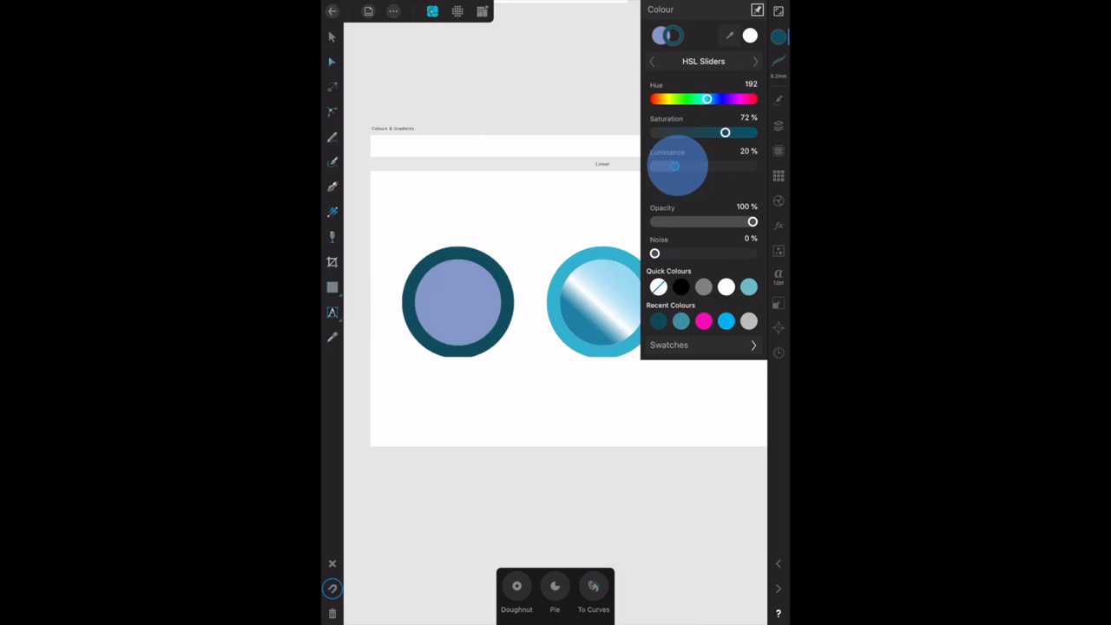
left_click(458, 302)
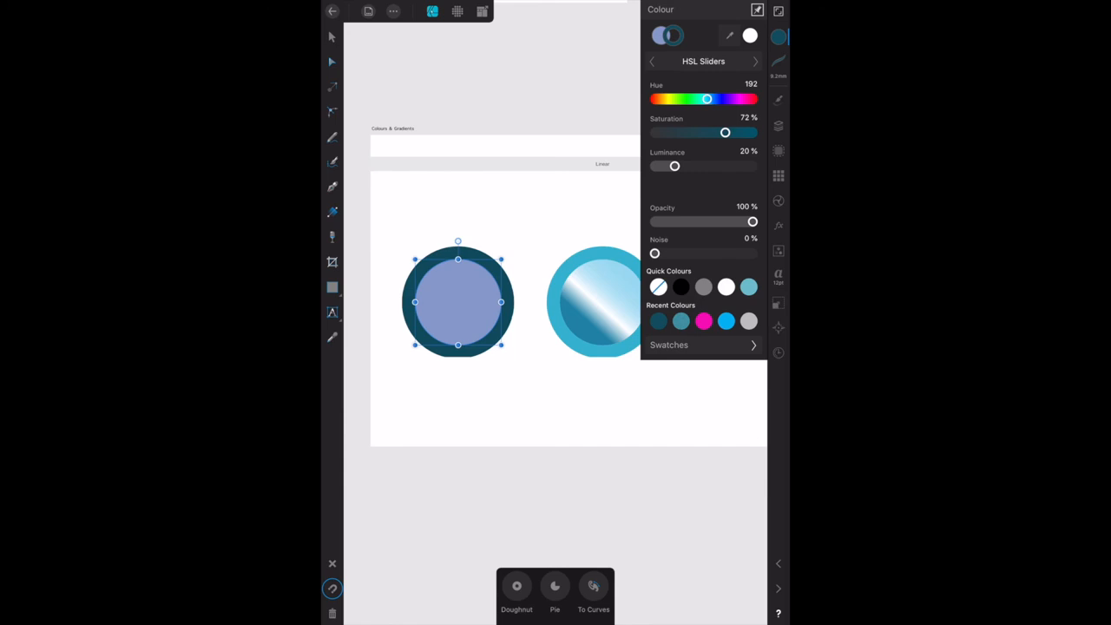
left_click(777, 124)
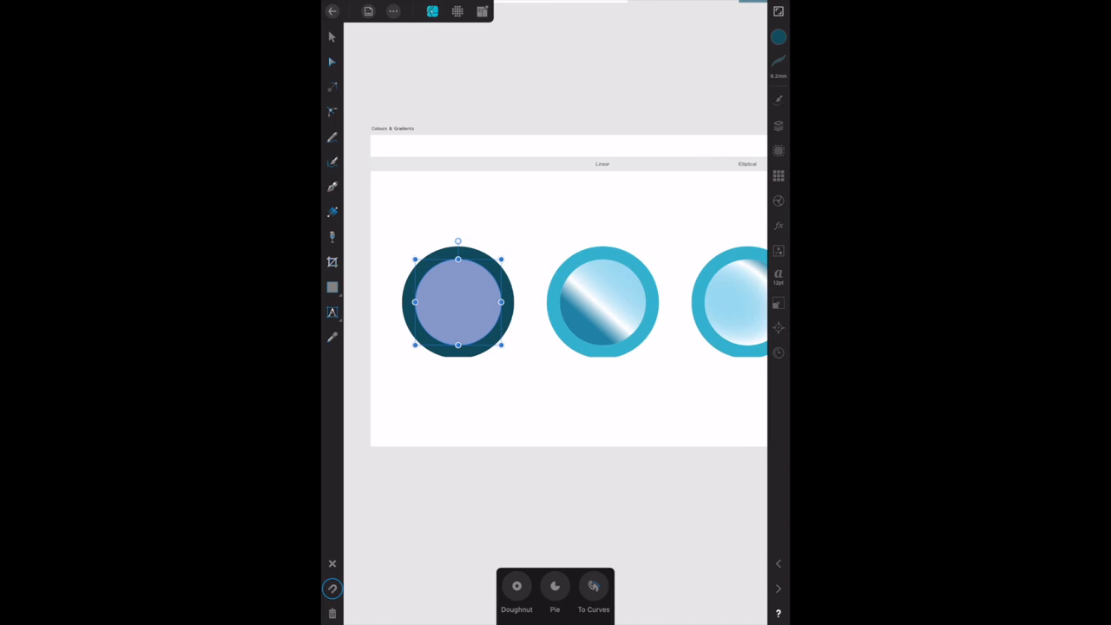
left_click(778, 37)
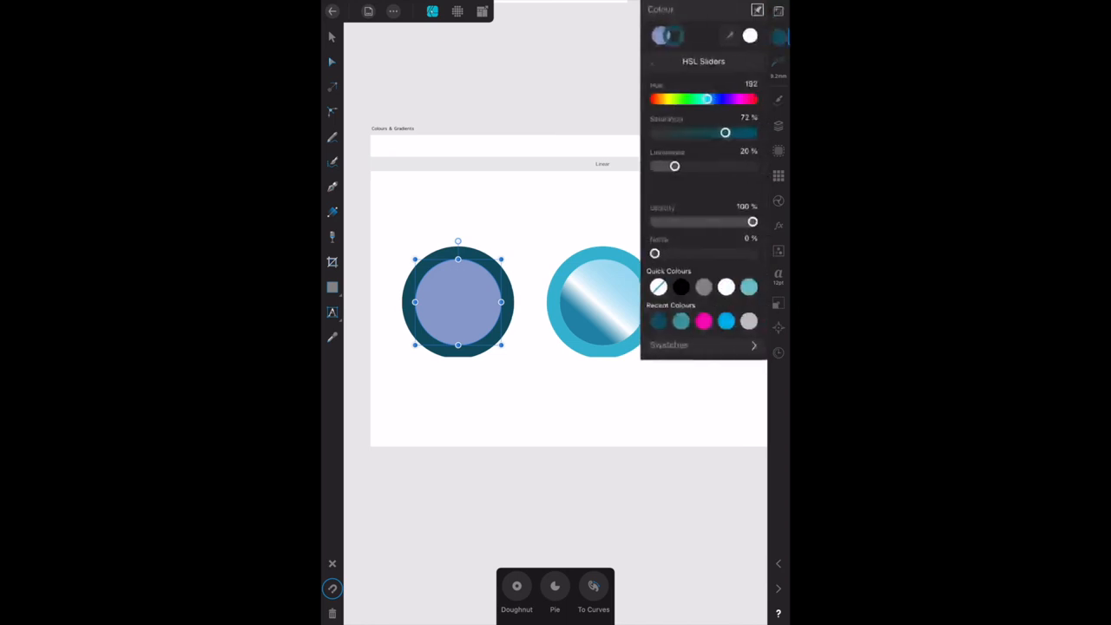